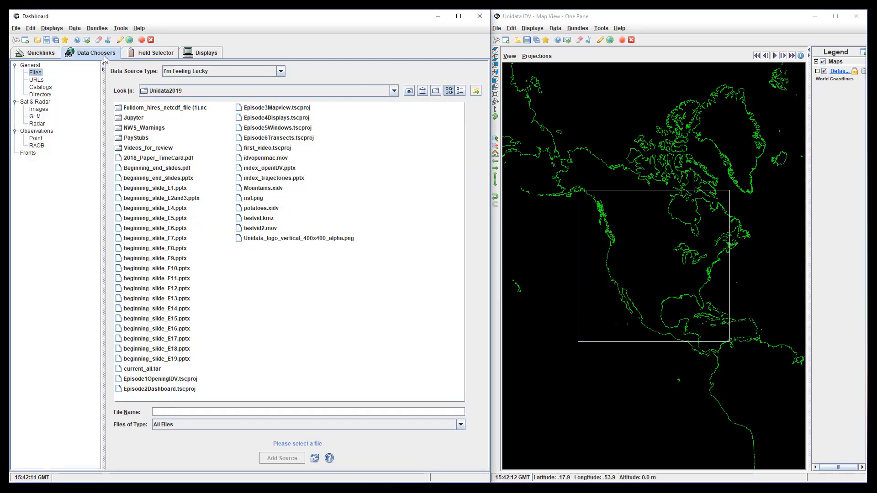
From the Unidata catalog pick the latest NCEP HRRR CONUS 2.5km collection, then the latest NAM CONUS 40km collection
{"action": "left_click", "coordinate": [40, 87]}
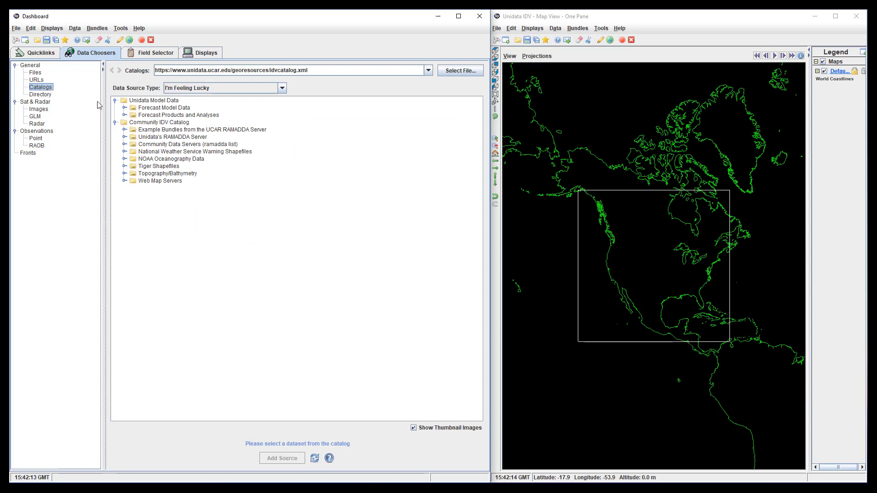
{"action": "left_click", "coordinate": [125, 108]}
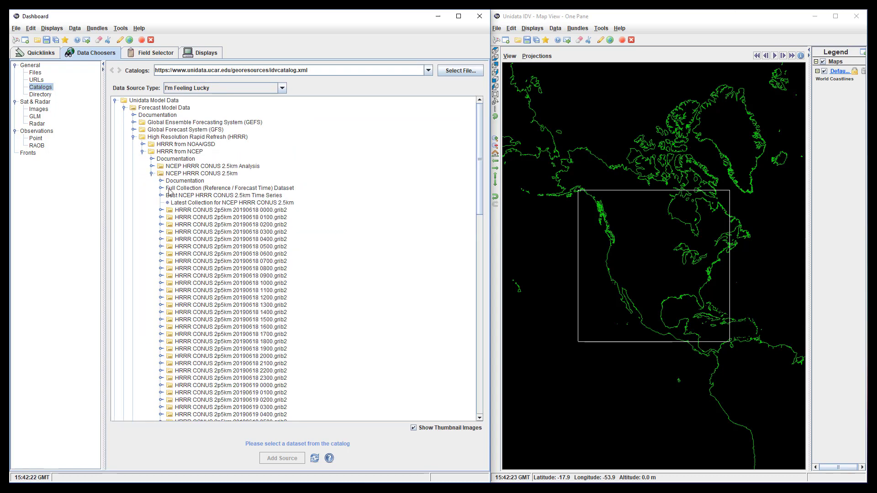
{"action": "left_click", "coordinate": [228, 203]}
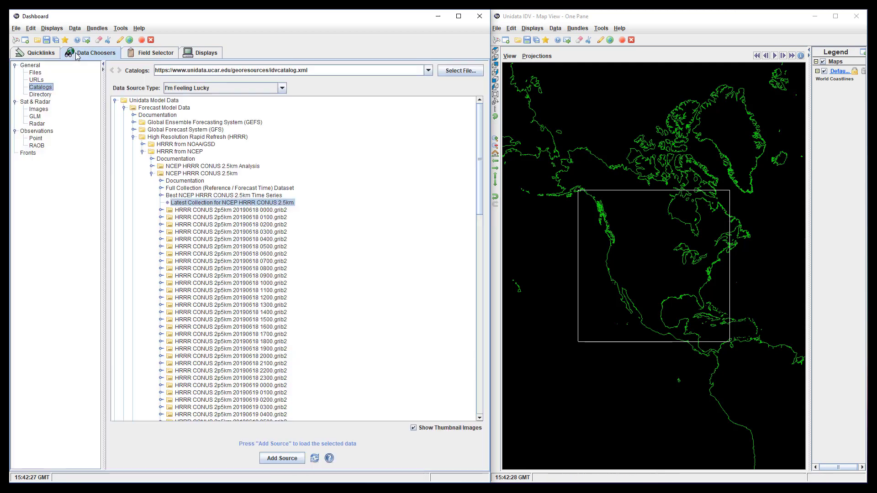
{"action": "left_click", "coordinate": [132, 136]}
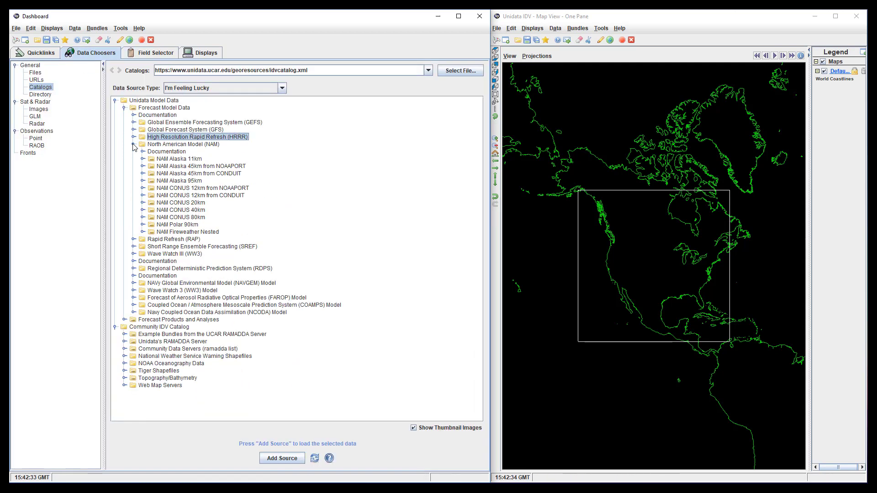
{"action": "left_click", "coordinate": [158, 210]}
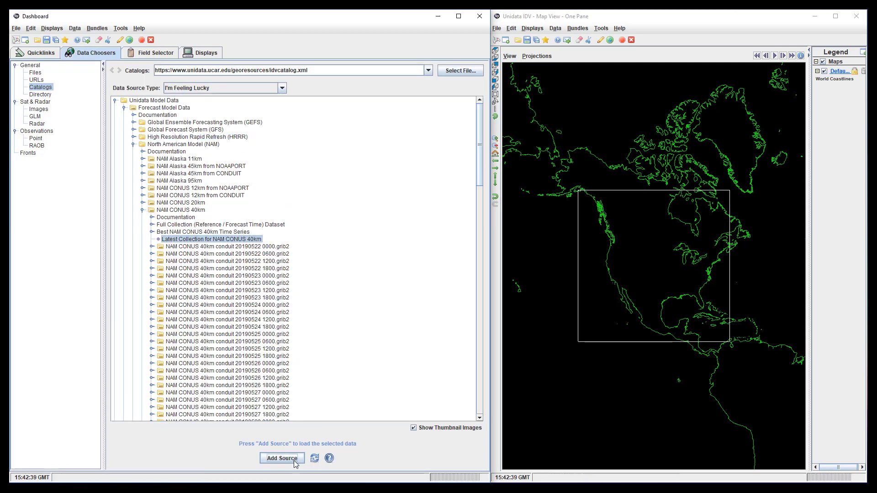
Add the NAM 40km source and choose its Temperature @ Ground or water surface 2D field
{"action": "left_click", "coordinate": [282, 458]}
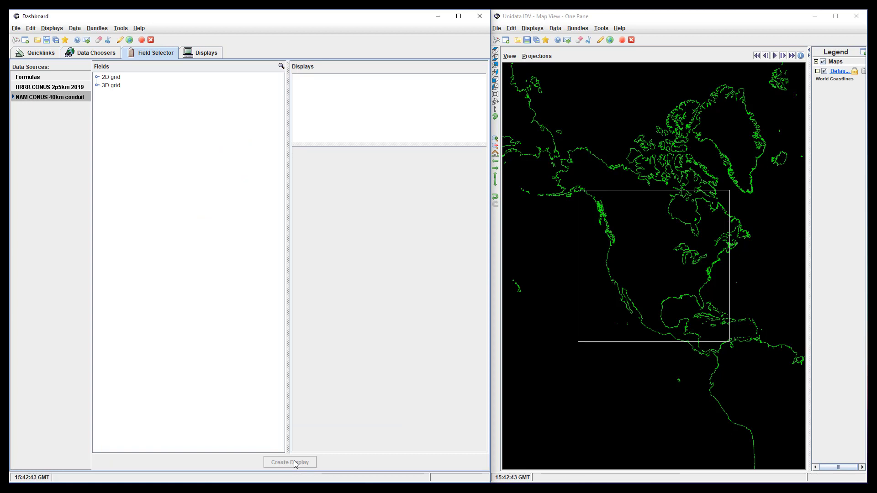
{"action": "left_click", "coordinate": [97, 76]}
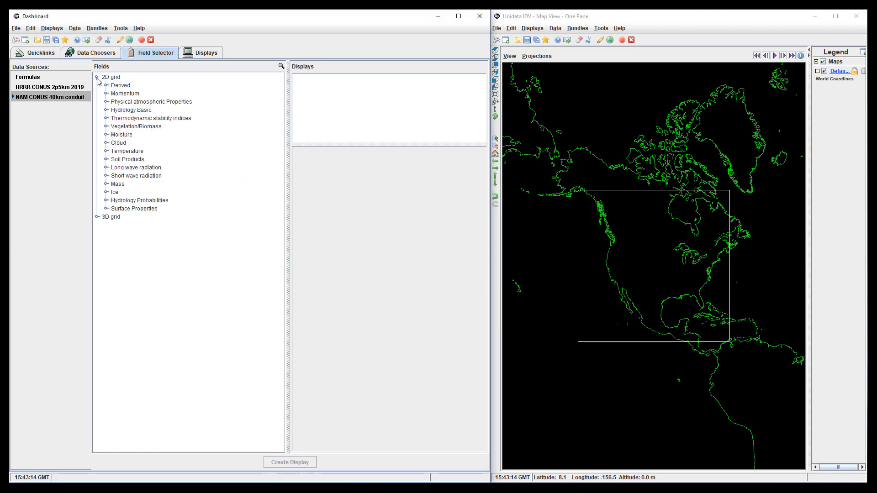
{"action": "left_click", "coordinate": [105, 151]}
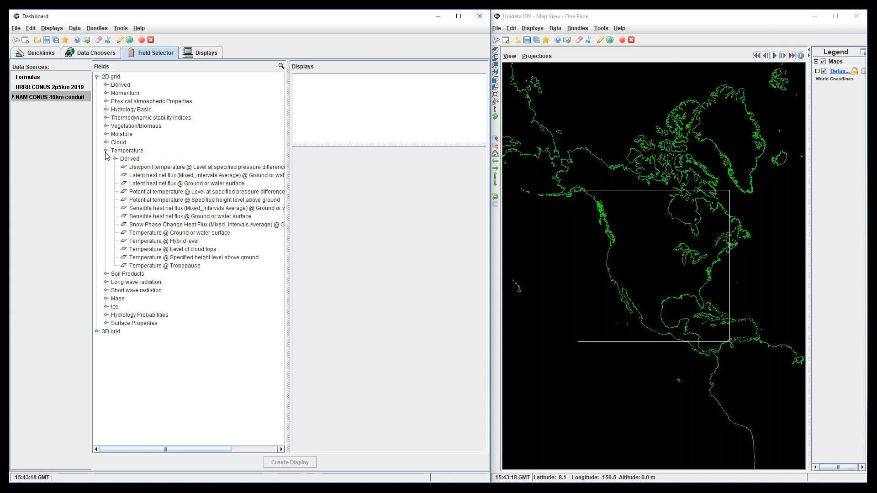
{"action": "left_click", "coordinate": [178, 233]}
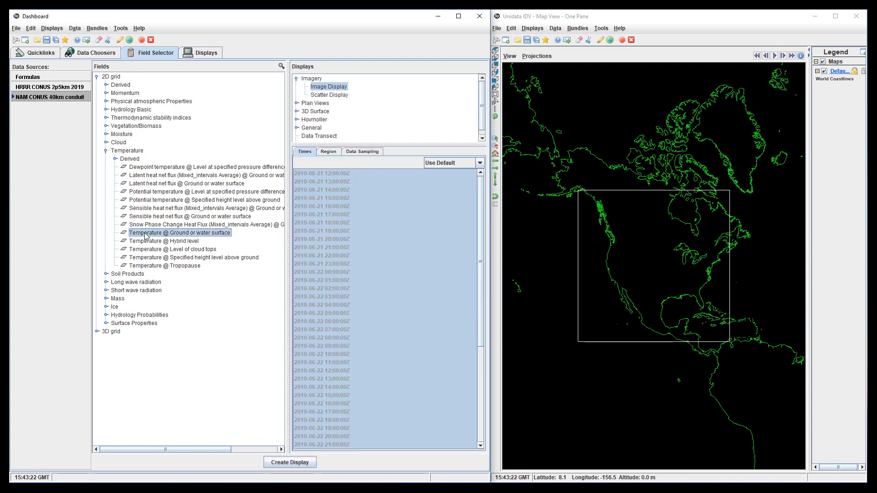
Create a Color-Filled Contour Plan View of the NAM surface temperature on the map
{"action": "left_click", "coordinate": [296, 103]}
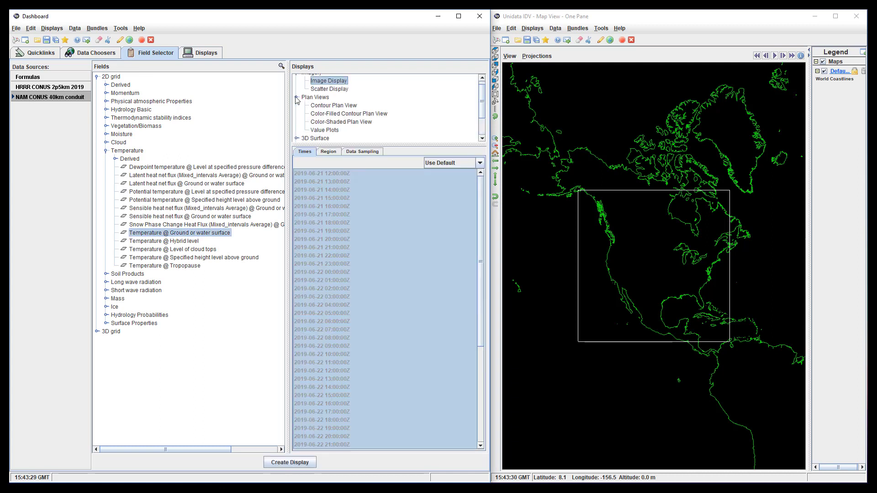
{"action": "mouse_move", "coordinate": [310, 112]}
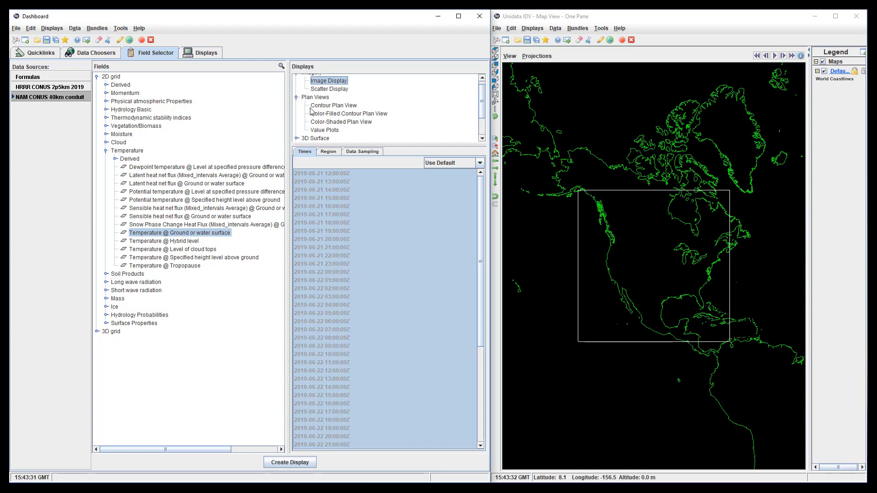
{"action": "left_click", "coordinate": [348, 113]}
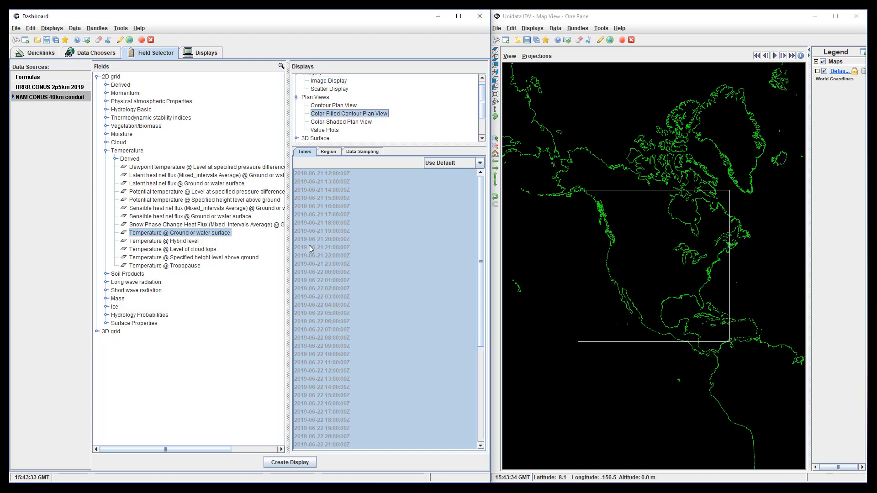
{"action": "left_click", "coordinate": [289, 462]}
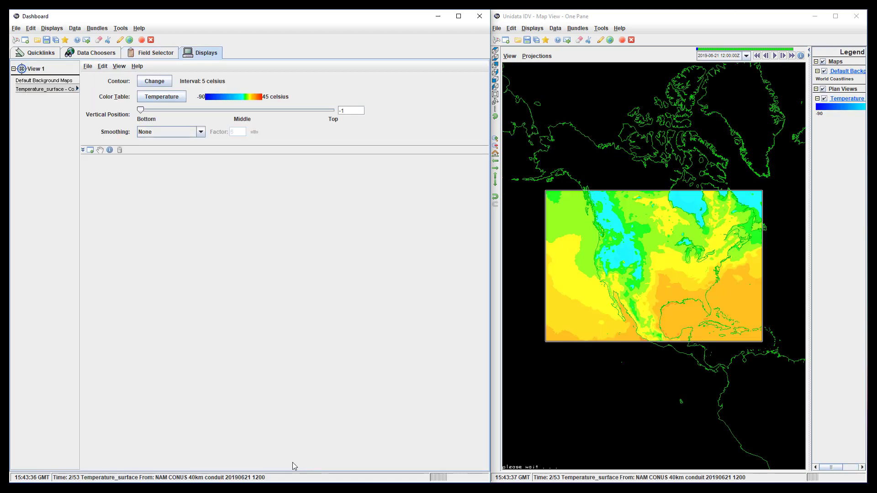
Overlay HRRR Temperature @ Specified height level above ground as a Contour Plan View on the NAM map
{"action": "left_click", "coordinate": [155, 52]}
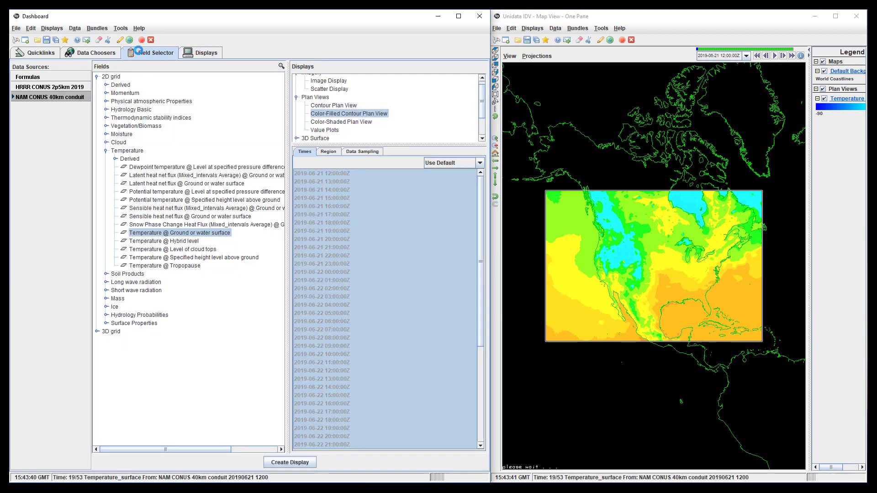
{"action": "left_click", "coordinate": [49, 86]}
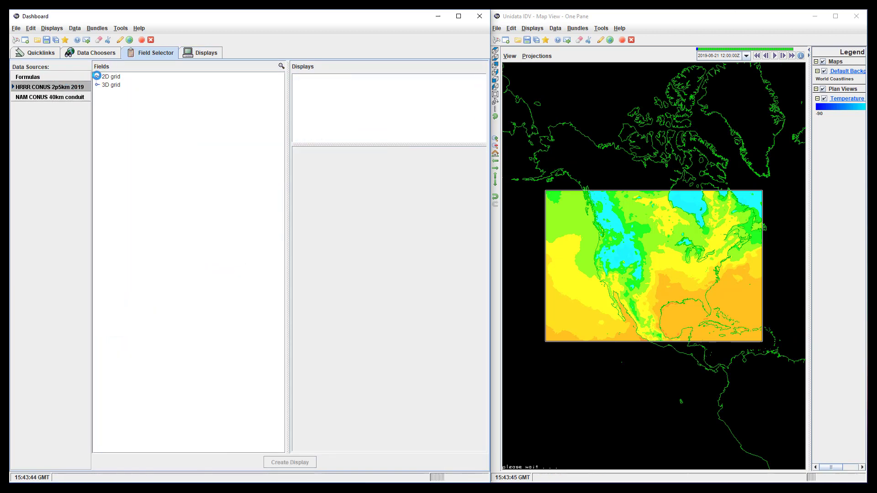
{"action": "left_click", "coordinate": [193, 133]}
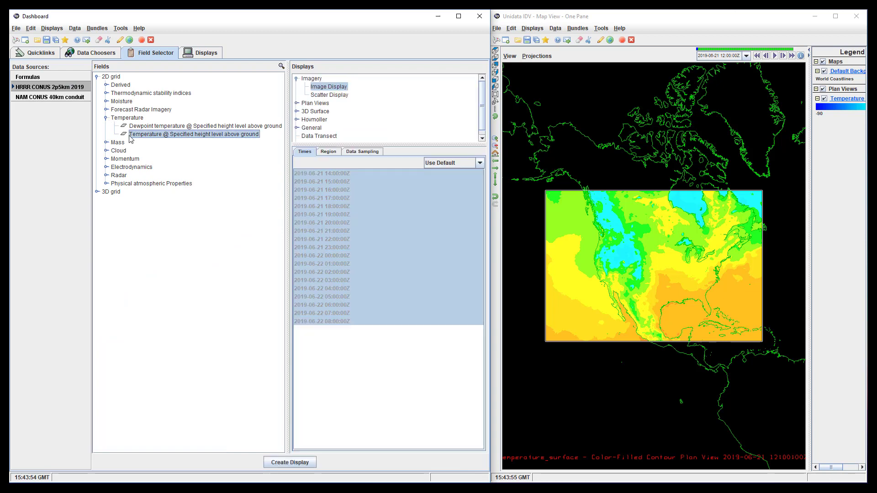
{"action": "left_click", "coordinate": [296, 103]}
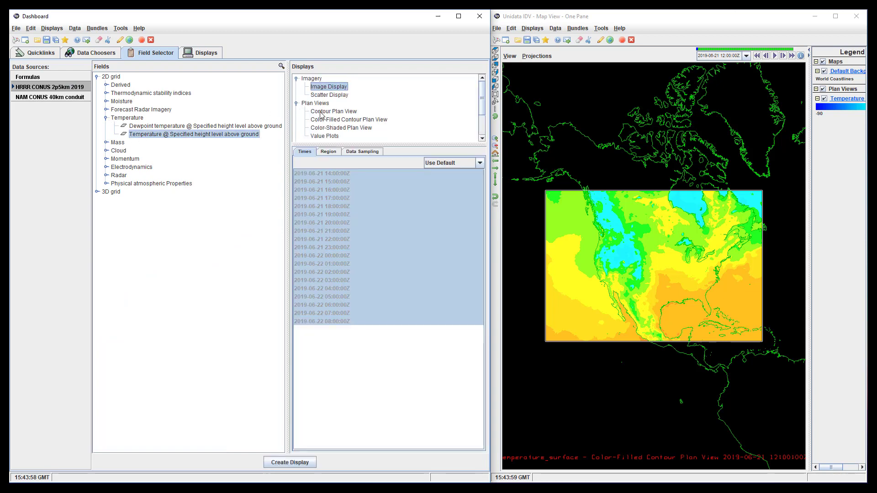
{"action": "left_click", "coordinate": [290, 462]}
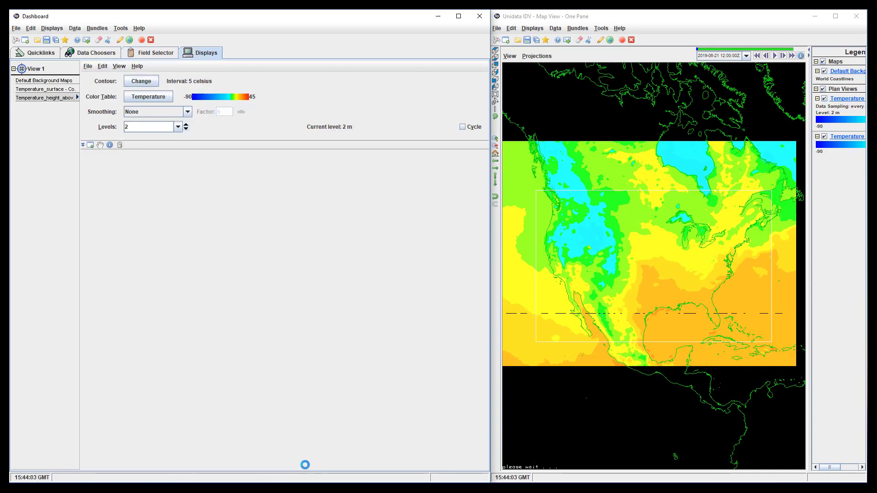
{"action": "left_click", "coordinate": [148, 96]}
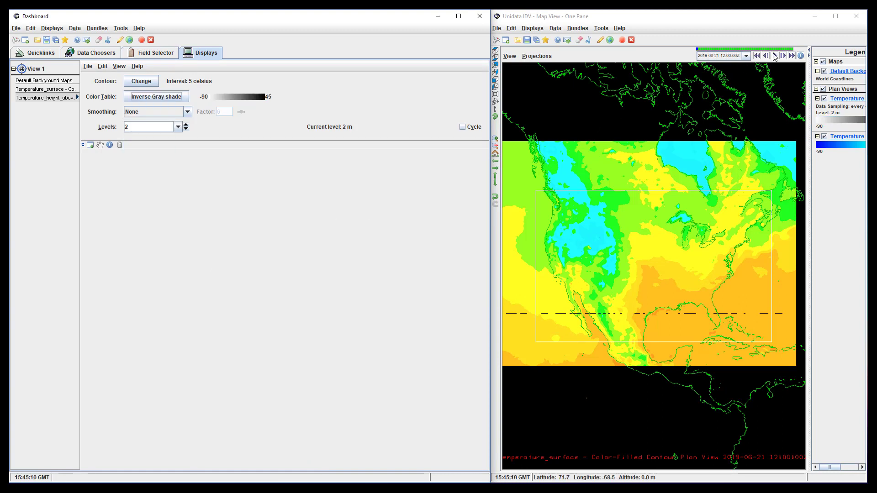
Step the animation forward through the forecast hours until the HRRR contours drop out
{"action": "left_click", "coordinate": [783, 55]}
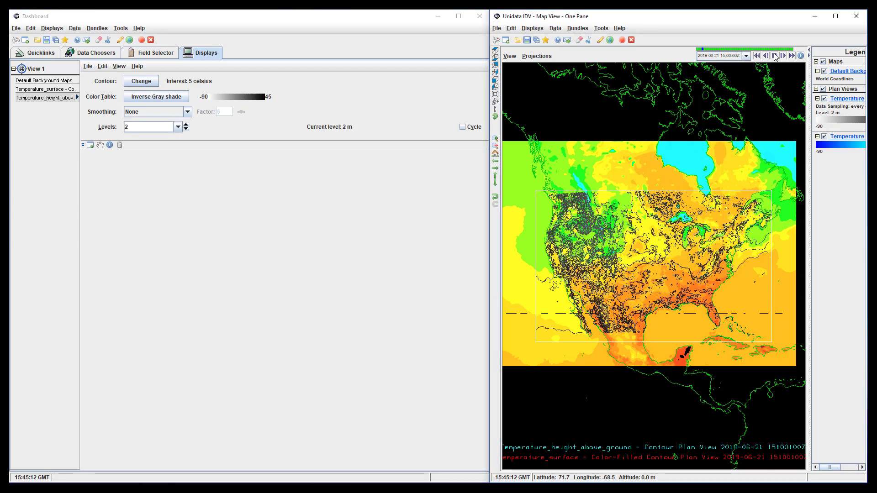
{"action": "left_click", "coordinate": [783, 55]}
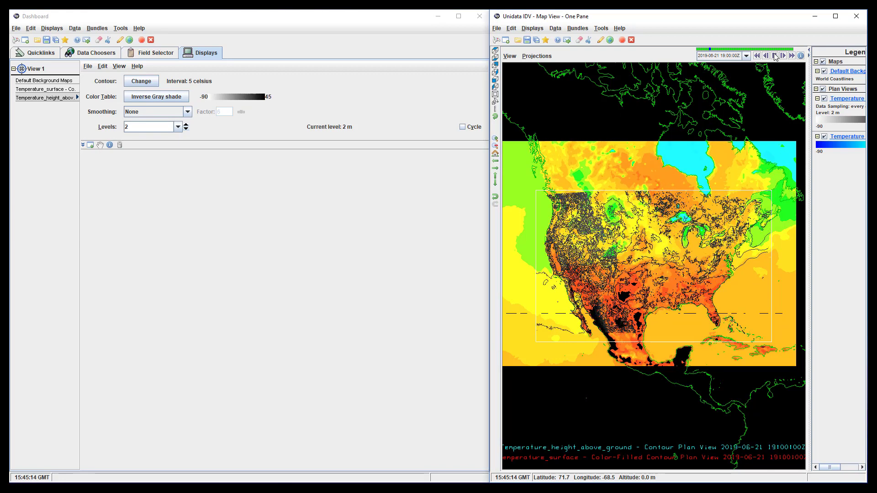
{"action": "left_click", "coordinate": [782, 56]}
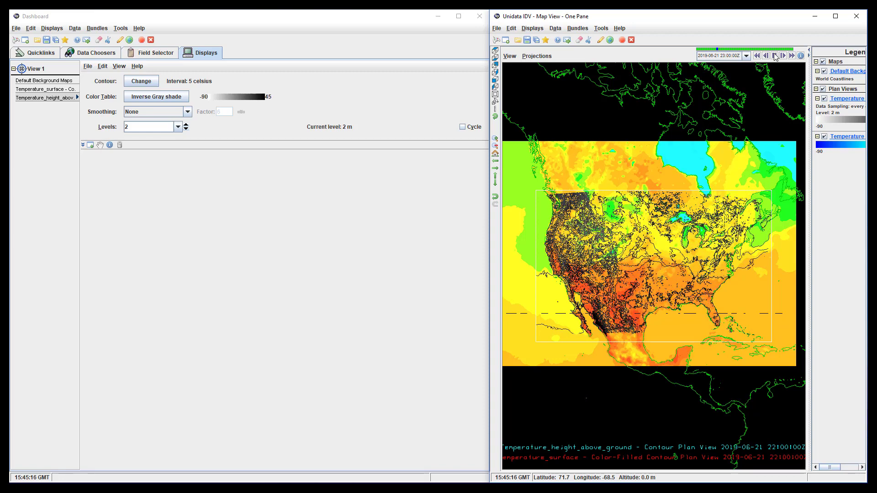
{"action": "left_click", "coordinate": [784, 55]}
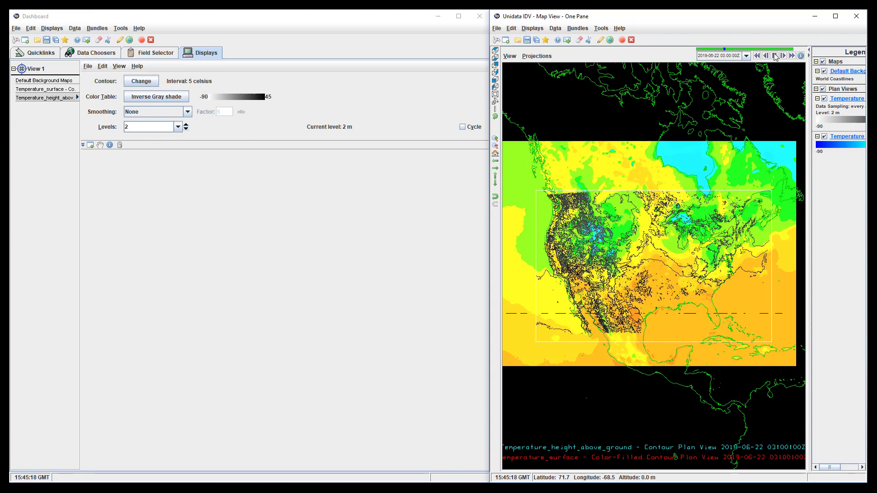
{"action": "left_click", "coordinate": [784, 56]}
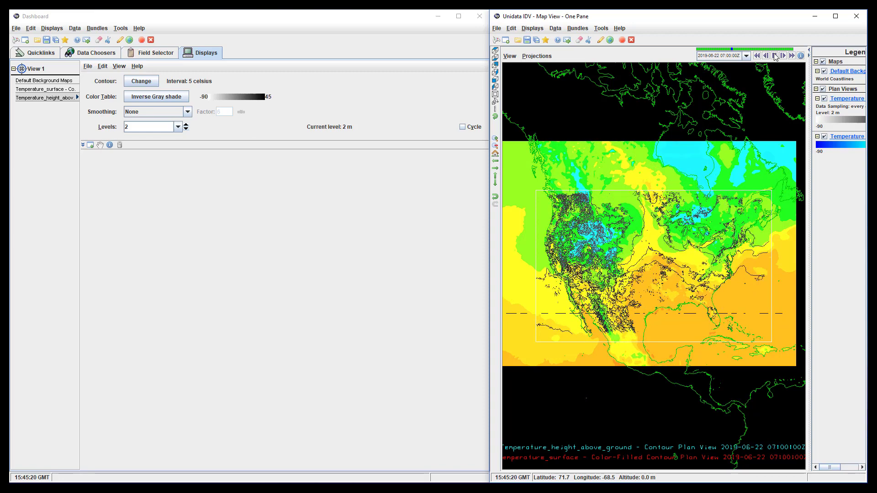
{"action": "left_click", "coordinate": [782, 56]}
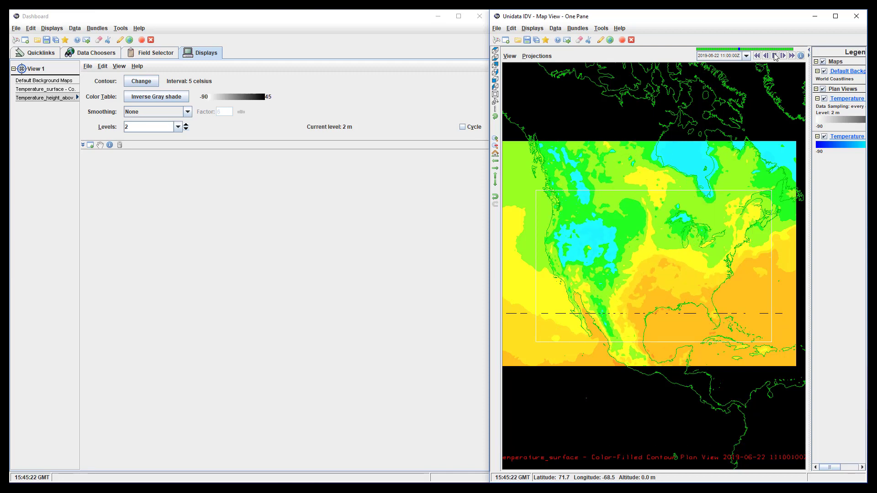
{"action": "left_click", "coordinate": [784, 56]}
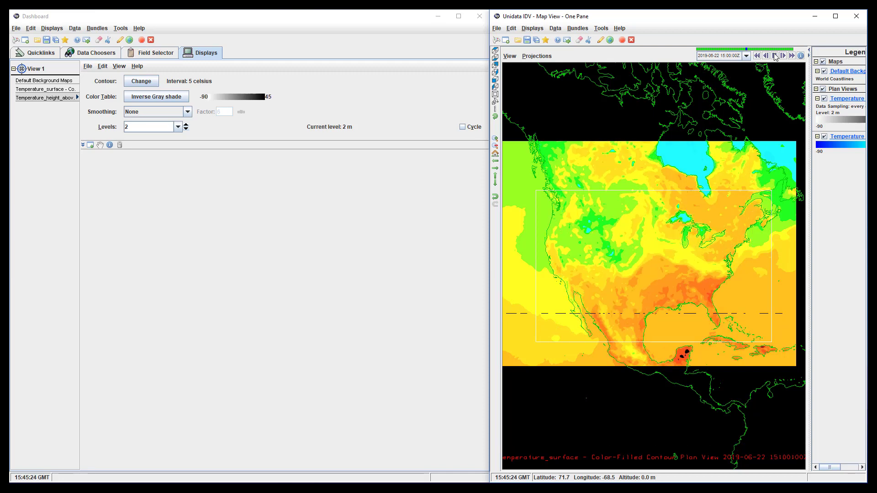
{"action": "left_click", "coordinate": [783, 56]}
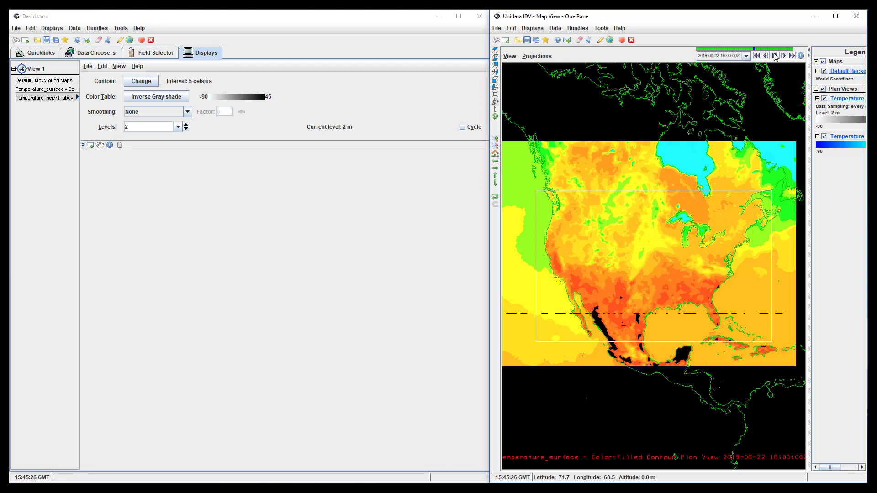
{"action": "left_click", "coordinate": [784, 56]}
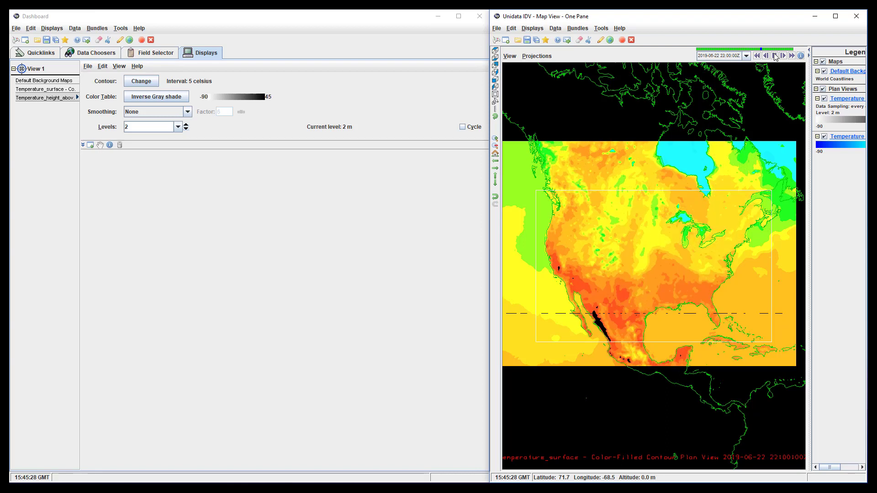
{"action": "left_click", "coordinate": [774, 56]}
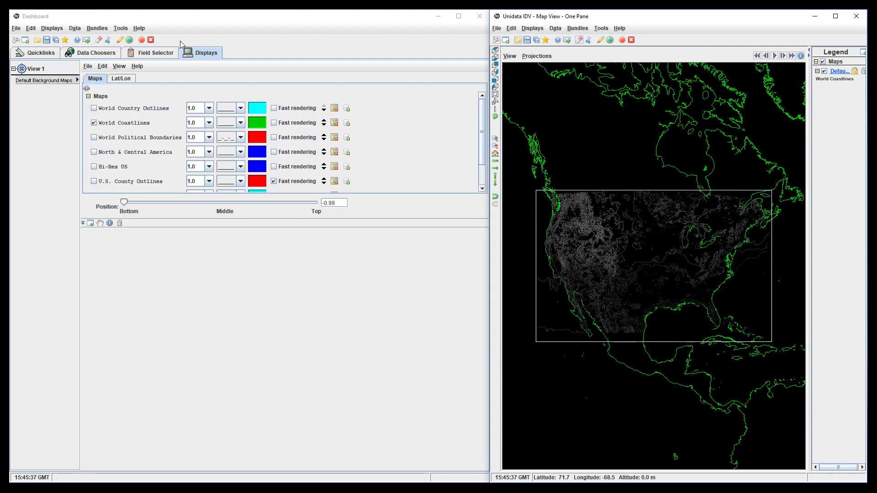
Recreate the NAM surface temperature colour-filled display with Set As Time Driver for the chosen 22 June times
{"action": "left_click", "coordinate": [155, 52]}
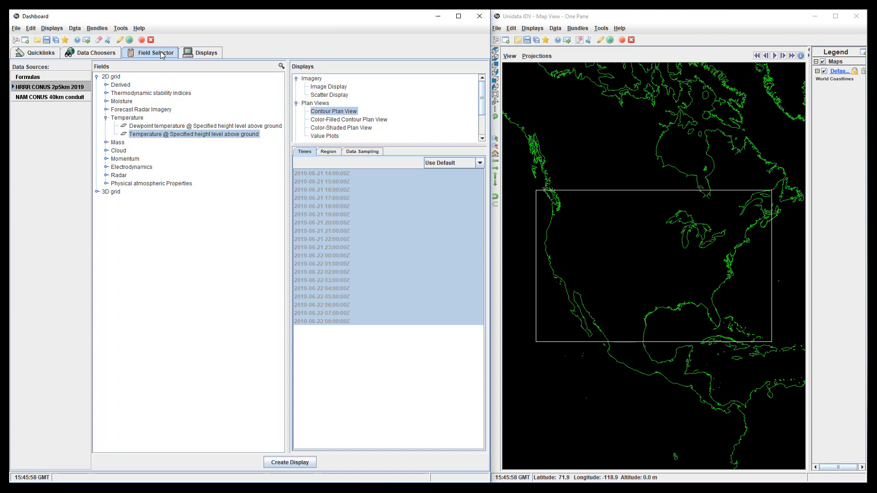
{"action": "mouse_move", "coordinate": [324, 175]}
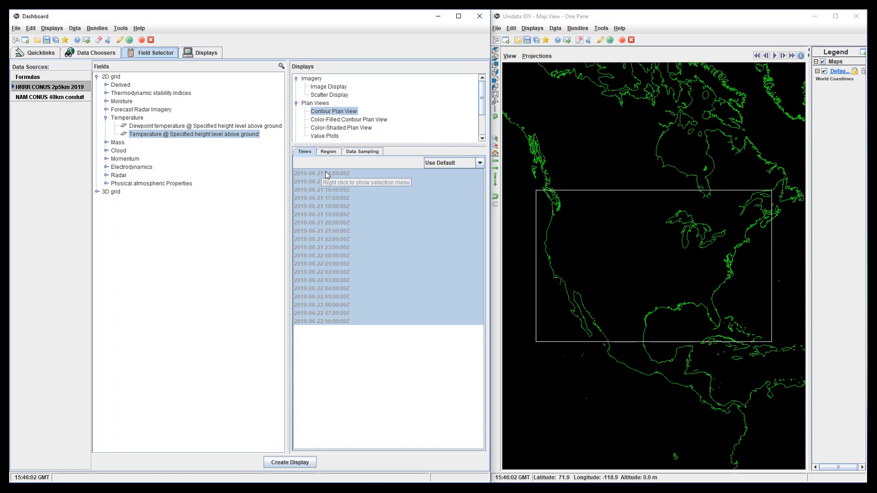
{"action": "left_click", "coordinate": [49, 96]}
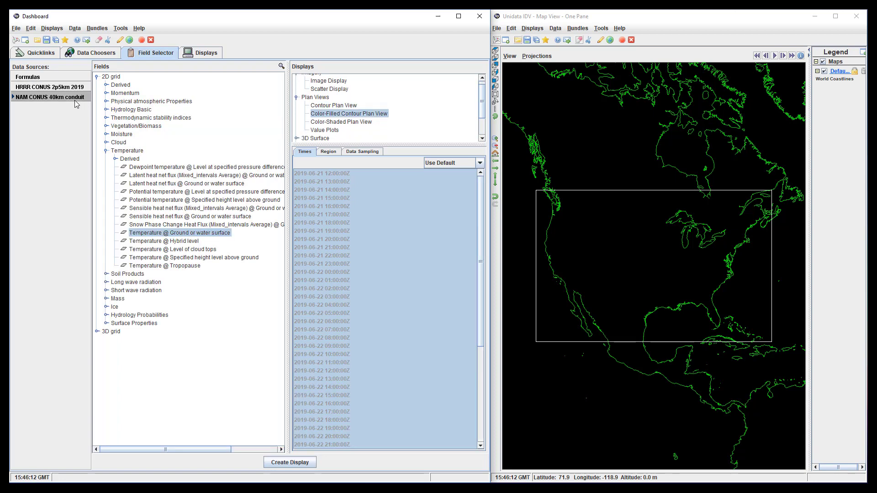
{"action": "left_click", "coordinate": [480, 162]}
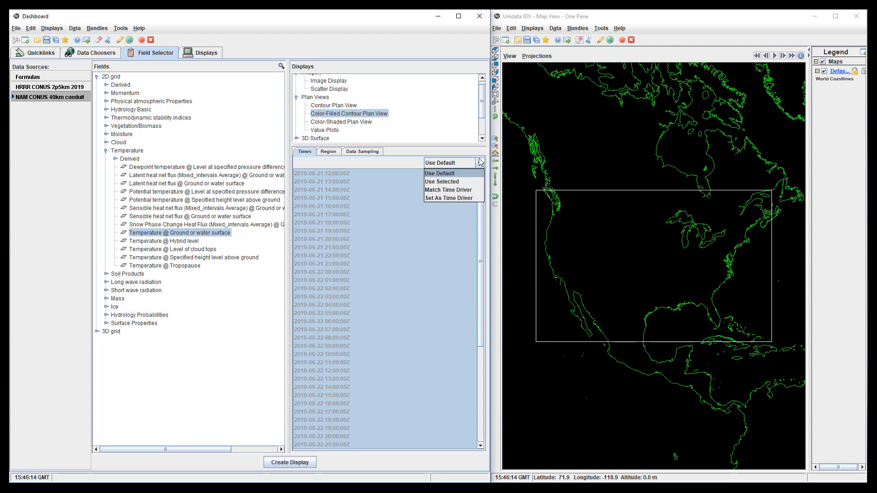
{"action": "left_click", "coordinate": [448, 197]}
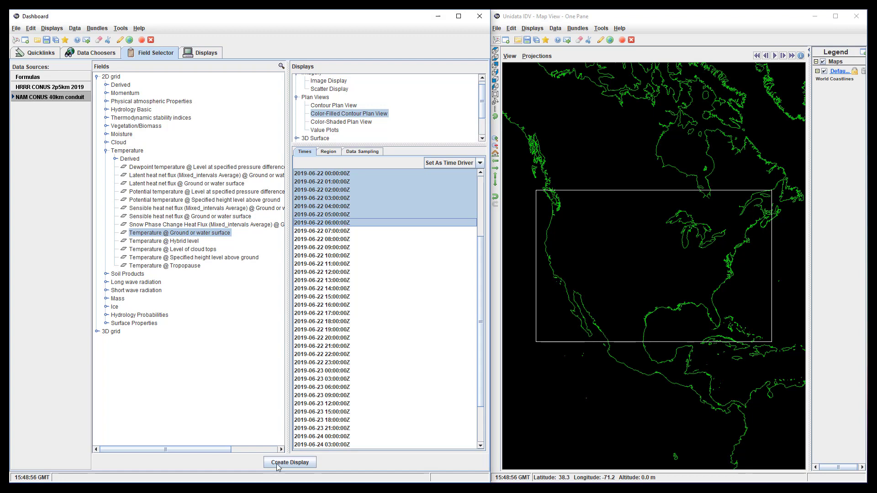
{"action": "left_click", "coordinate": [289, 462]}
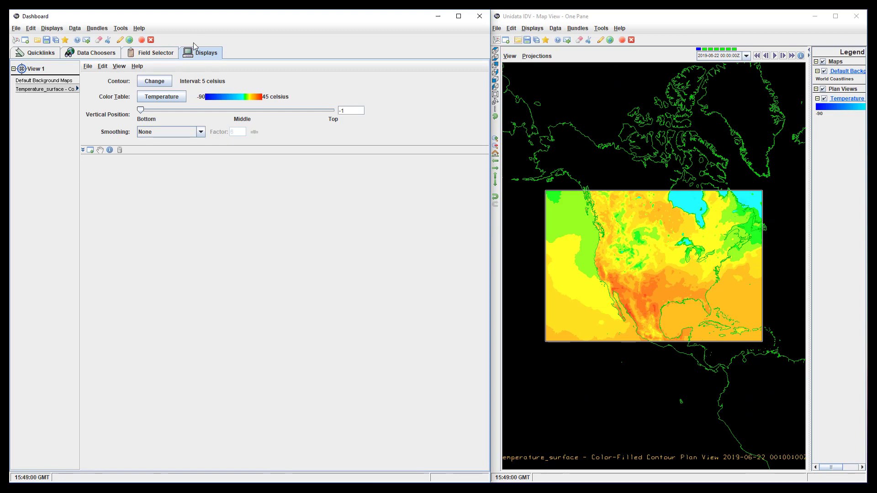
Add the HRRR 2 m temperature contours with Match Time Driver and shade the NAM layer gray
{"action": "left_click", "coordinate": [156, 52]}
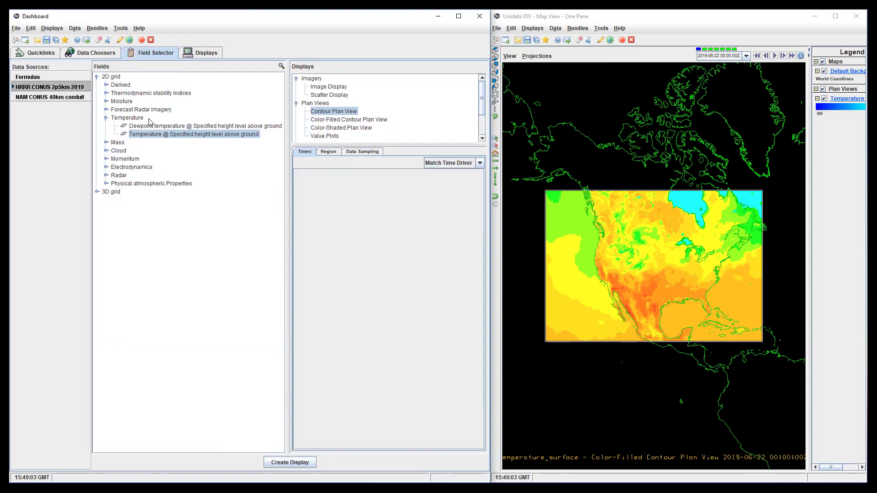
{"action": "mouse_move", "coordinate": [463, 194]}
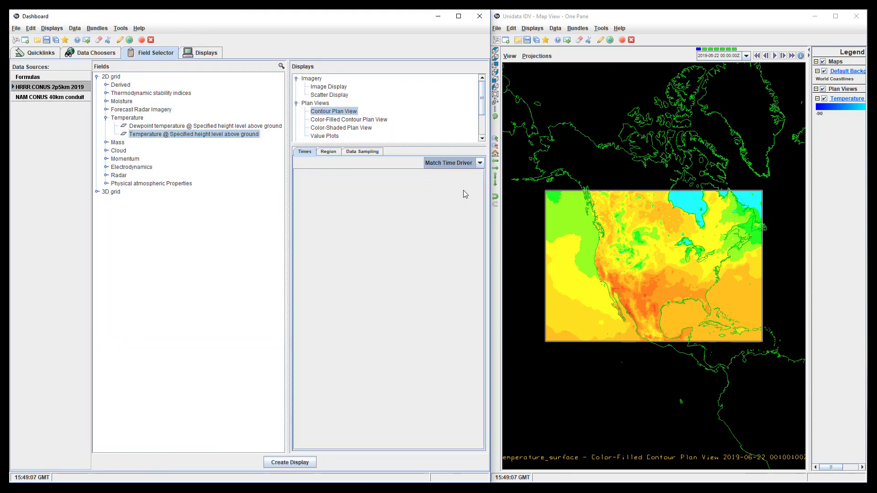
{"action": "left_click", "coordinate": [290, 462]}
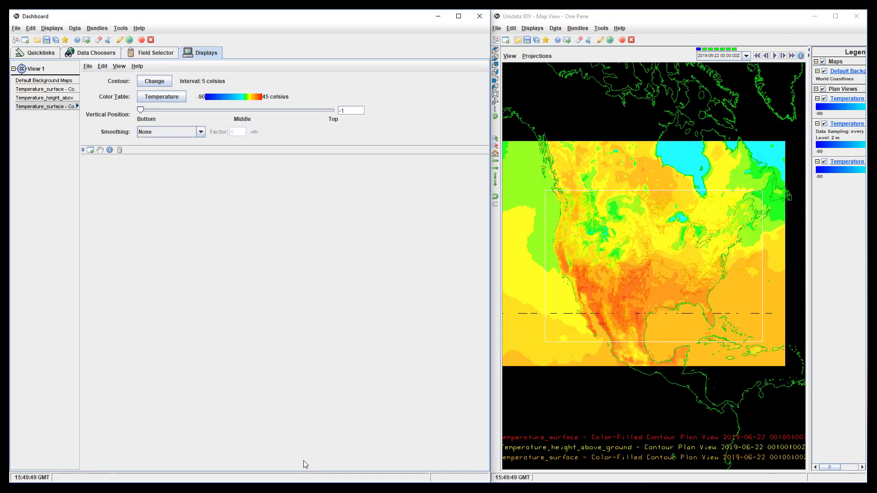
{"action": "left_click", "coordinate": [161, 96]}
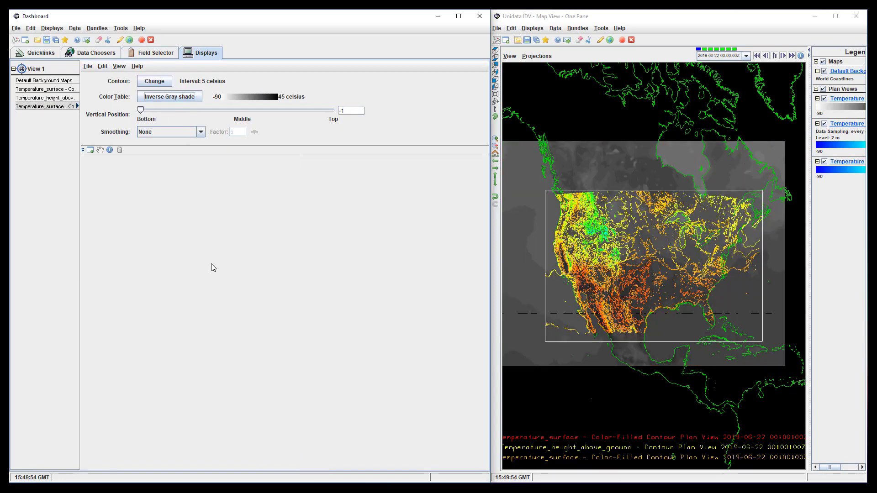
Step forward through the now-aligned 22 June forecast hours
{"action": "left_click", "coordinate": [783, 55]}
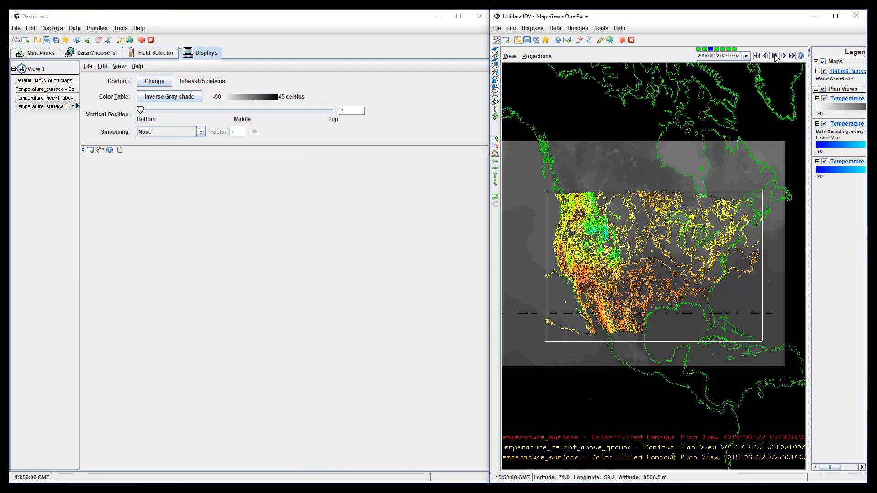
{"action": "left_click", "coordinate": [782, 54]}
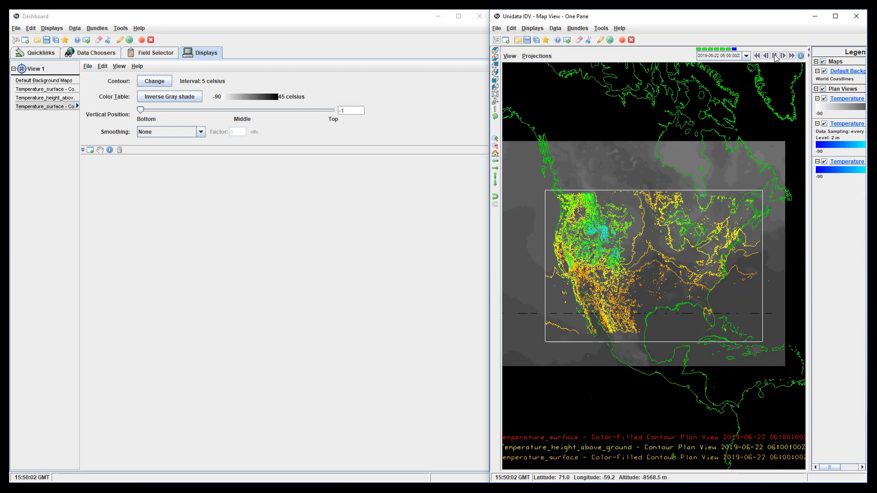
{"action": "left_click", "coordinate": [765, 55]}
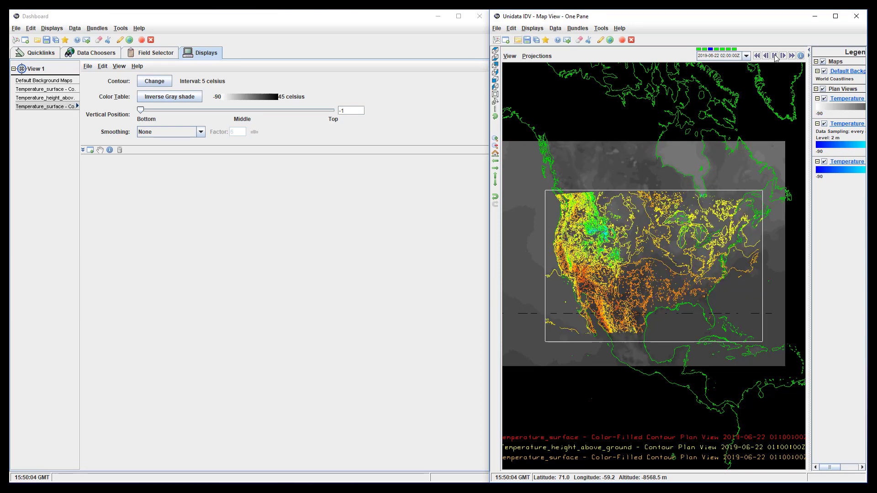